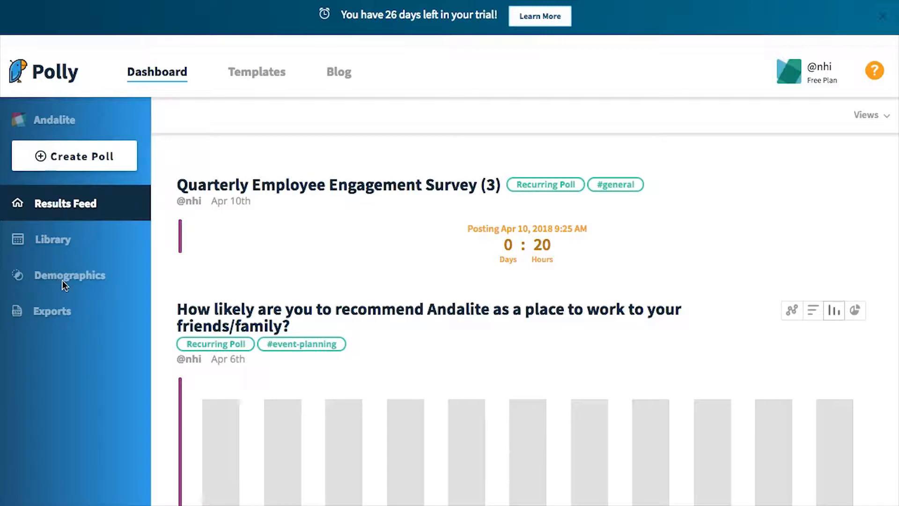
pyautogui.moveTo(61, 287)
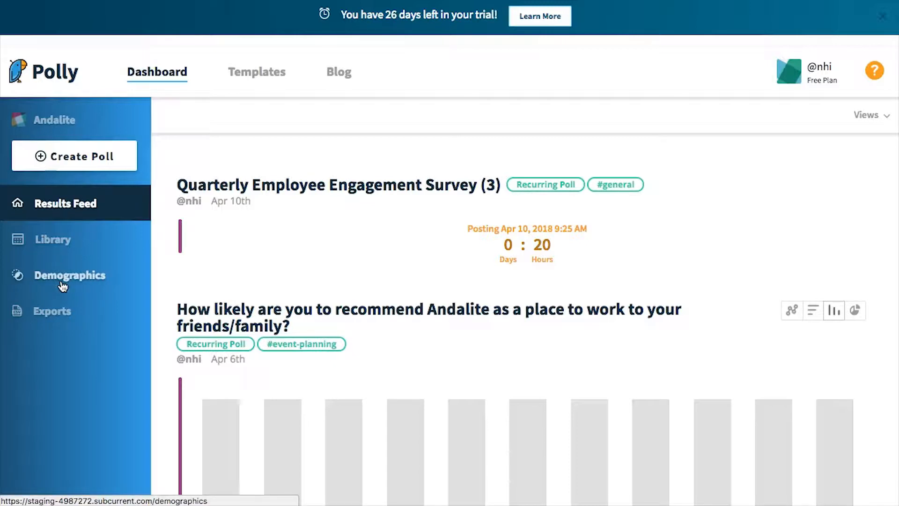
# - Go to the Demographics page showing the empty Population Timeline
pyautogui.click(69, 275)
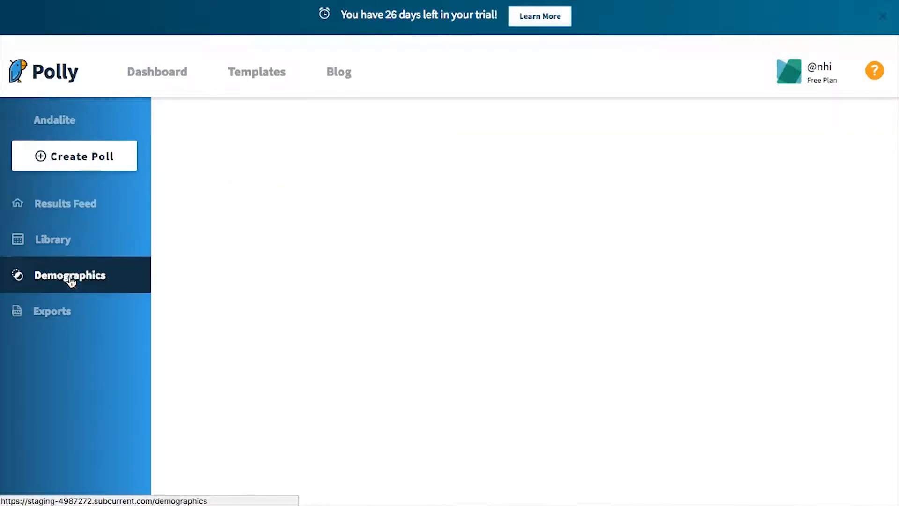
pyautogui.click(70, 276)
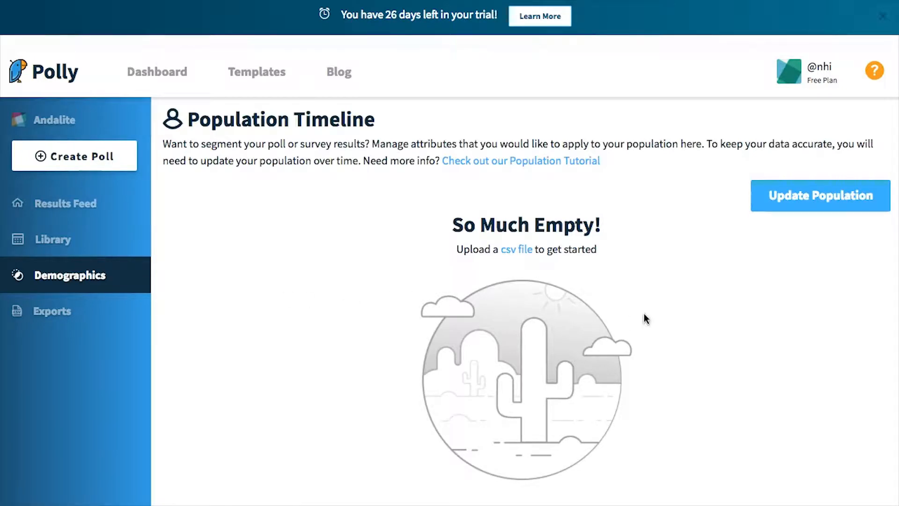
pyautogui.moveTo(658, 313)
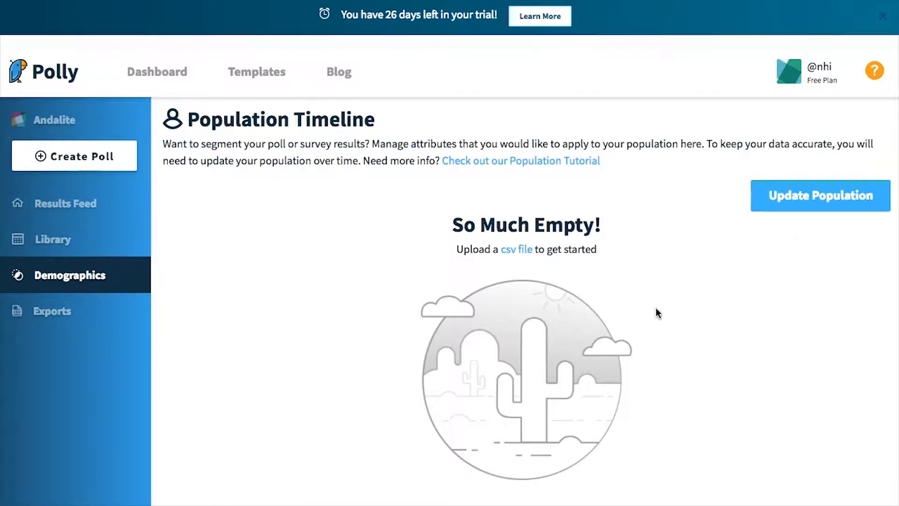
# - Start Update Population and select slack-andalite-members.csv on the Desktop in the file picker
pyautogui.click(820, 195)
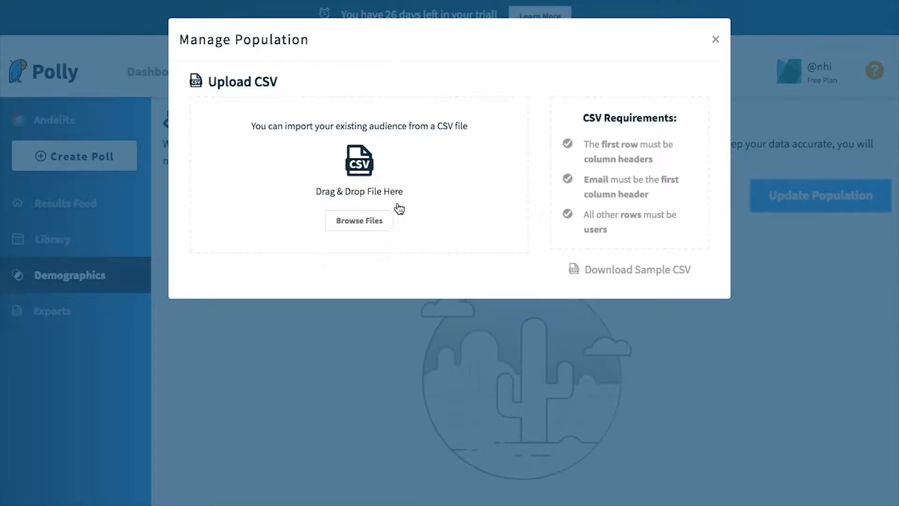
pyautogui.moveTo(588, 151)
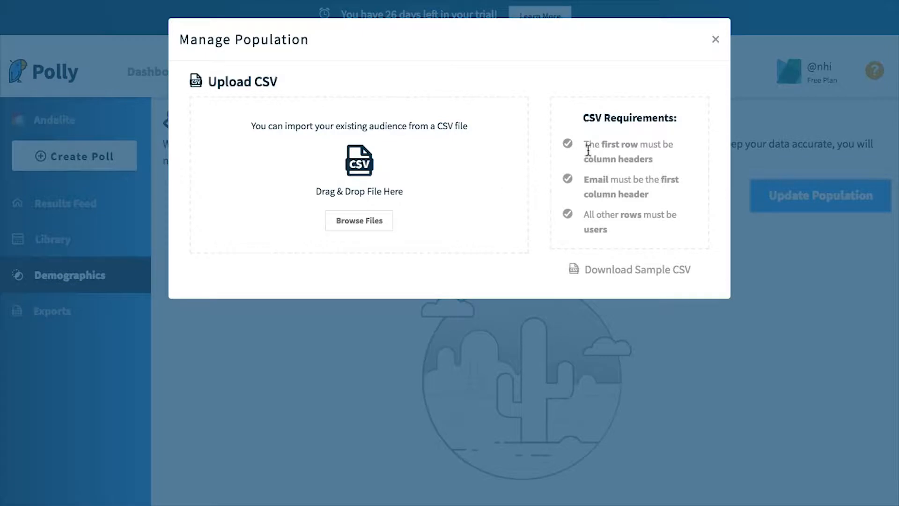
pyautogui.moveTo(685, 143)
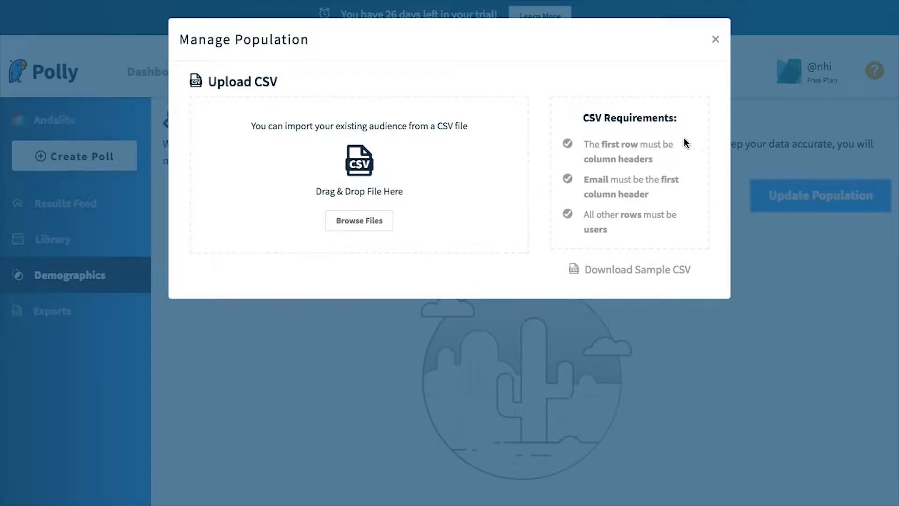
pyautogui.moveTo(580, 149)
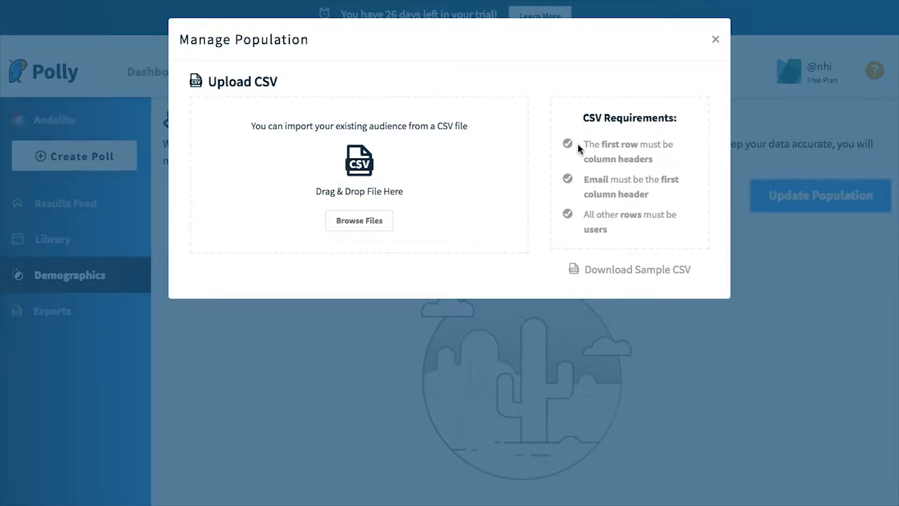
pyautogui.moveTo(582, 144); pyautogui.dragTo(653, 160)
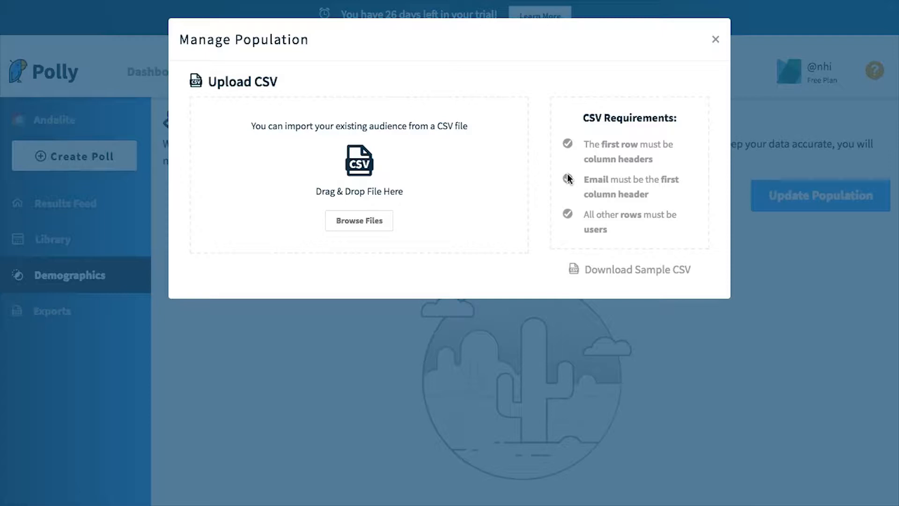
pyautogui.moveTo(580, 182)
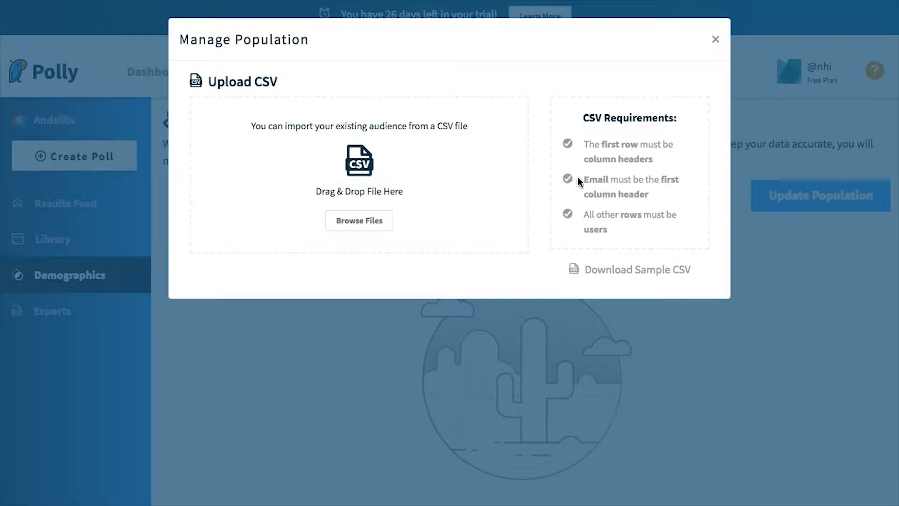
pyautogui.moveTo(584, 179); pyautogui.dragTo(649, 179)
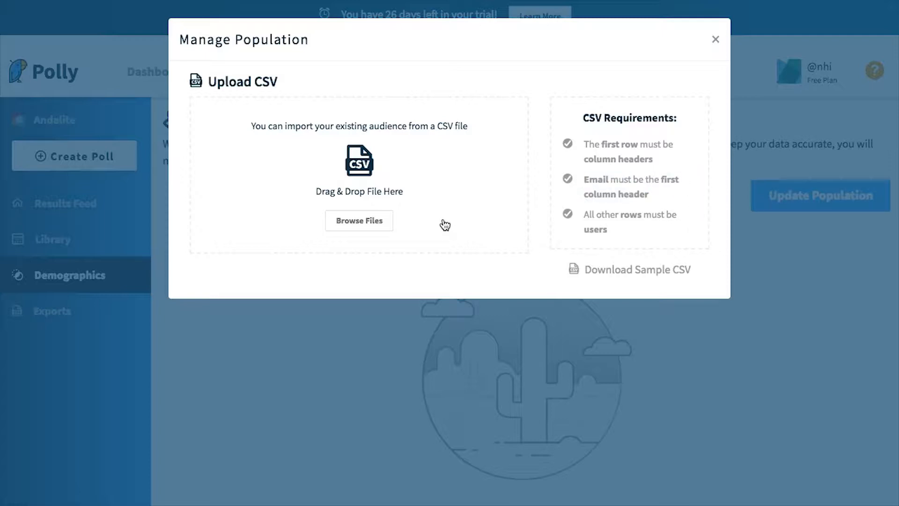
pyautogui.moveTo(462, 223)
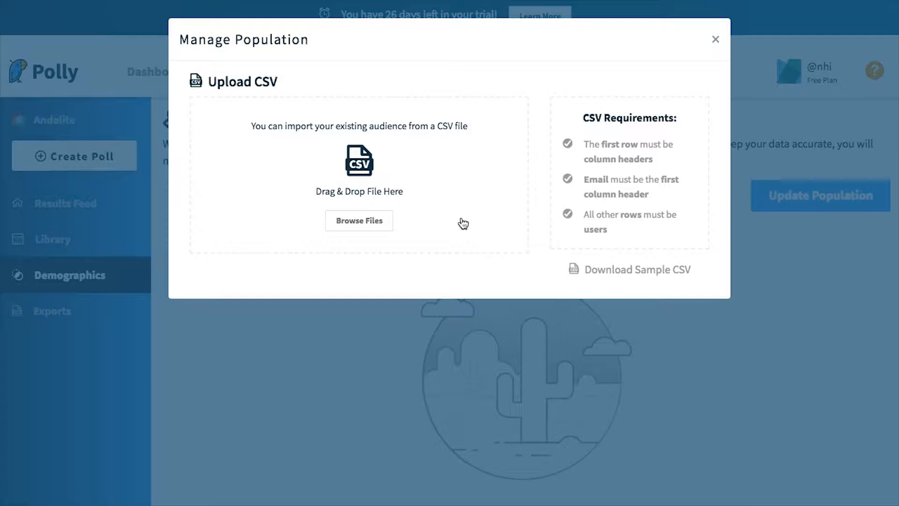
pyautogui.moveTo(609, 278)
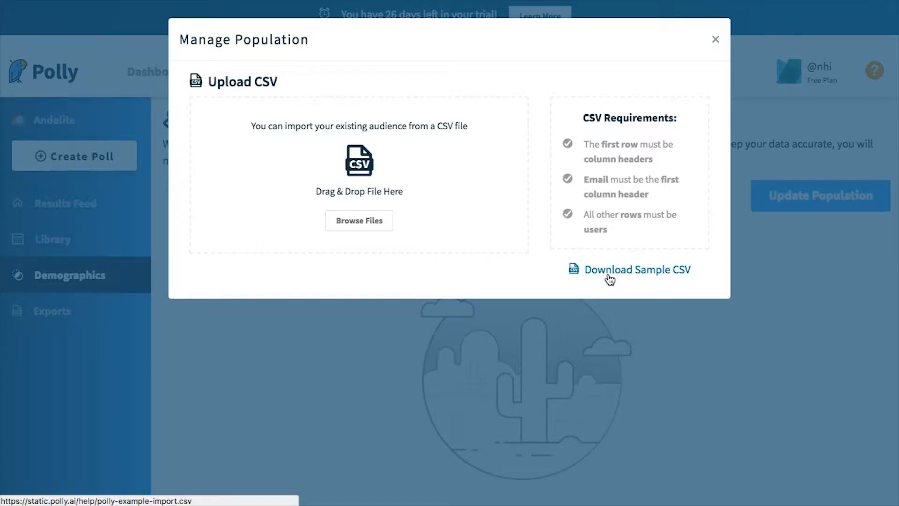
pyautogui.moveTo(632, 275)
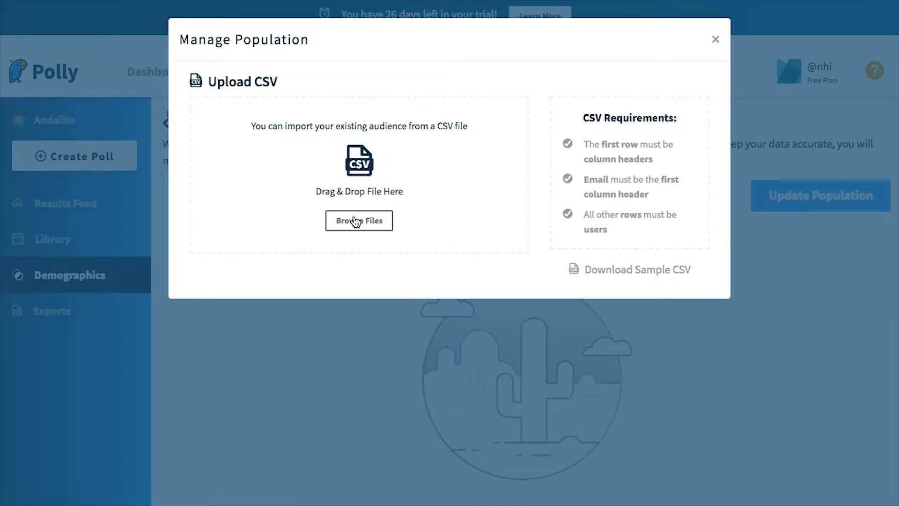
pyautogui.click(360, 220)
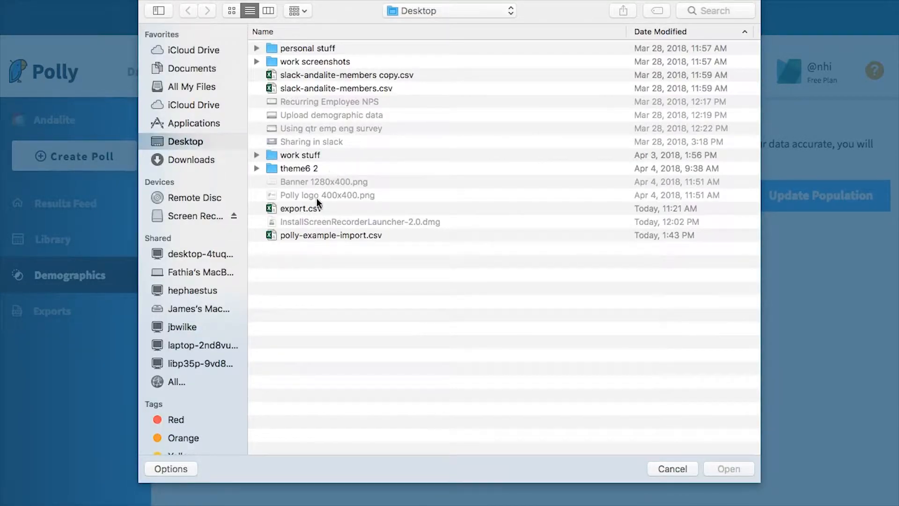
pyautogui.click(301, 208)
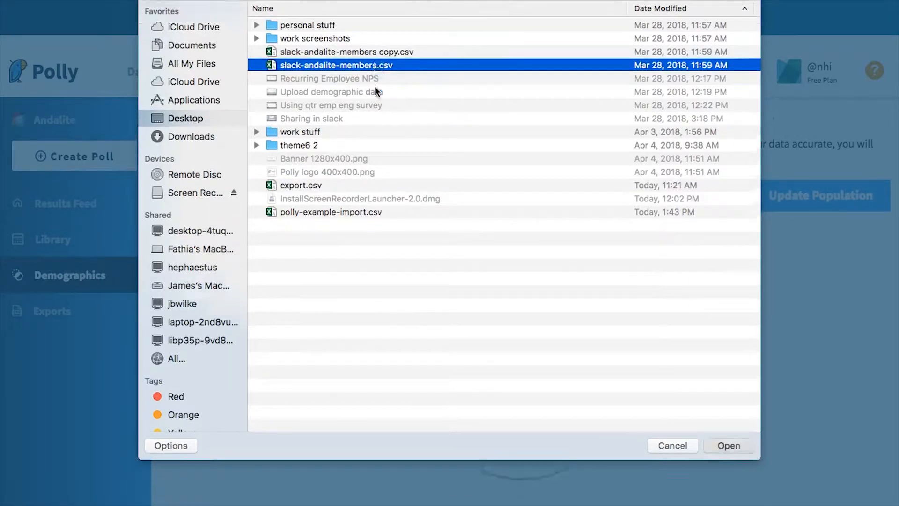
# - Load slack-andalite-members.csv (271 records) and check the Department attribute type choices in field matching
pyautogui.click(729, 446)
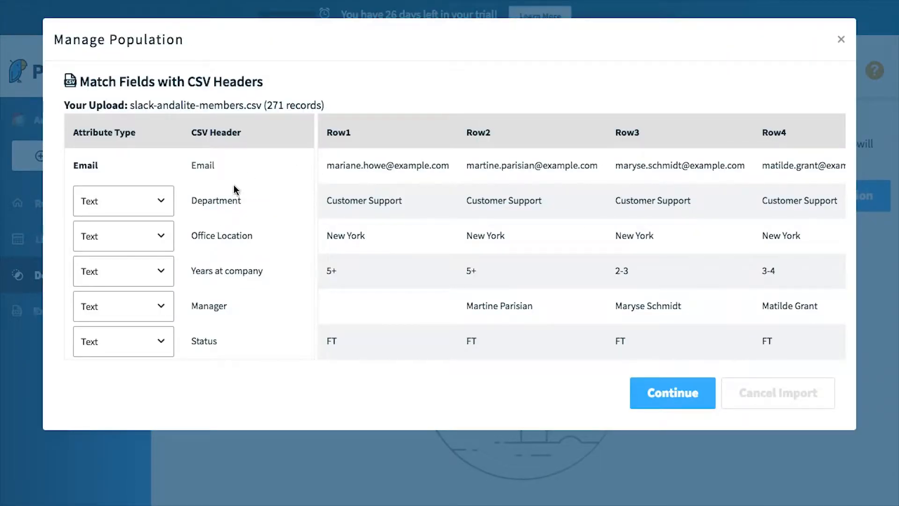
pyautogui.moveTo(241, 176)
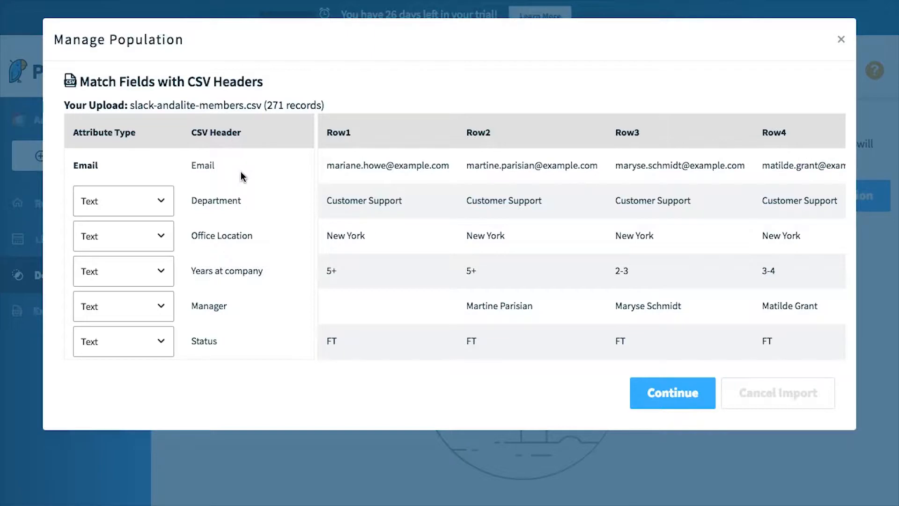
pyautogui.moveTo(204, 255)
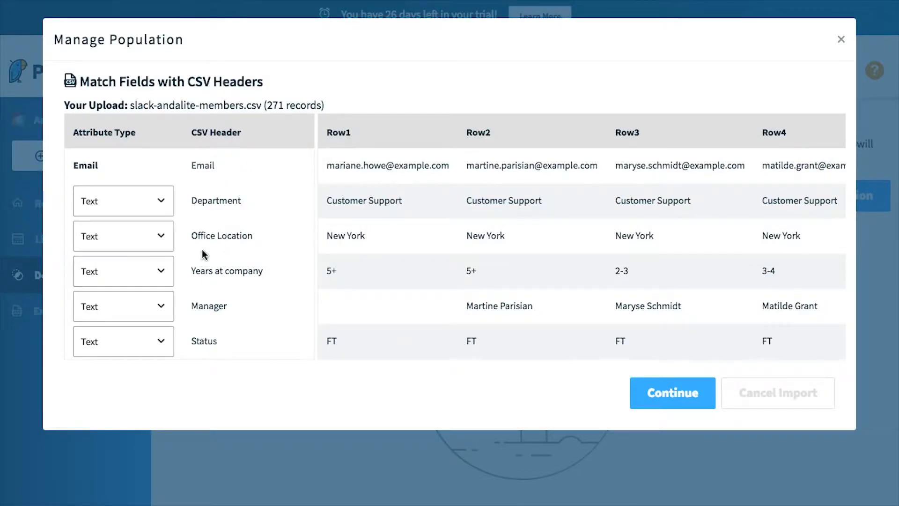
pyautogui.moveTo(298, 210)
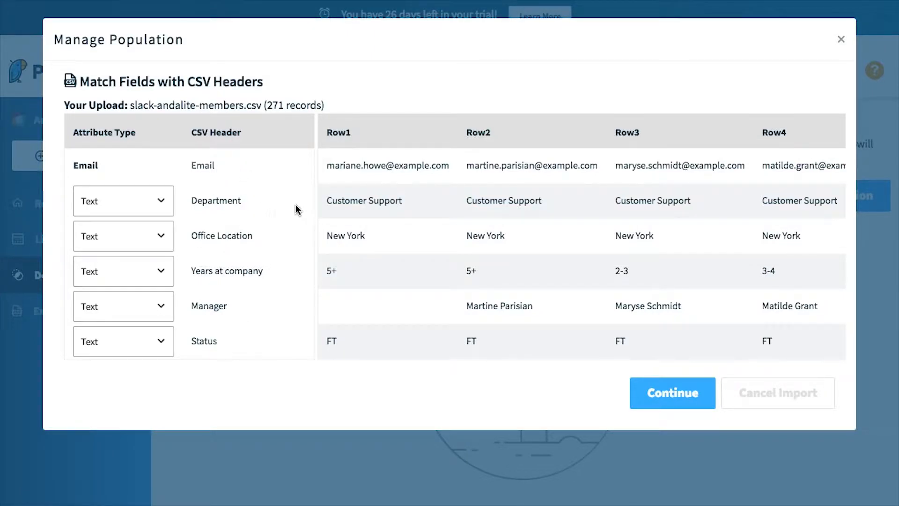
pyautogui.moveTo(394, 191)
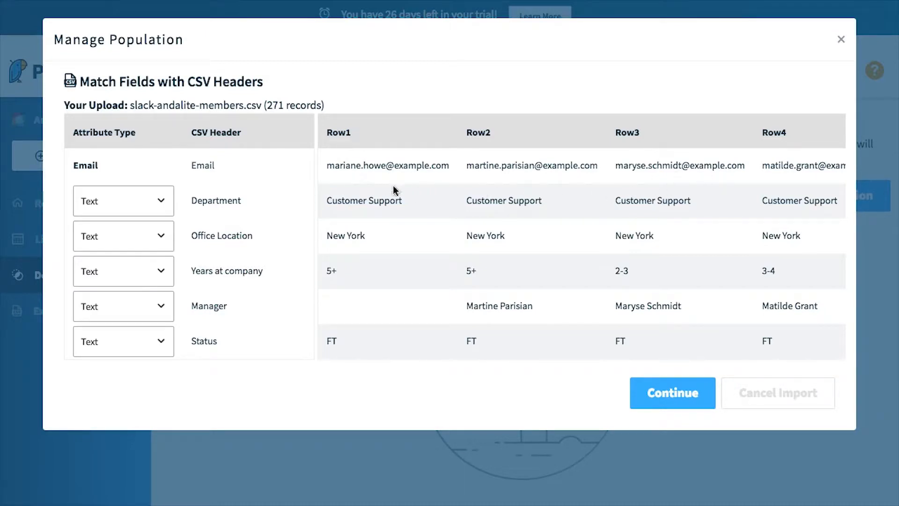
pyautogui.moveTo(572, 339)
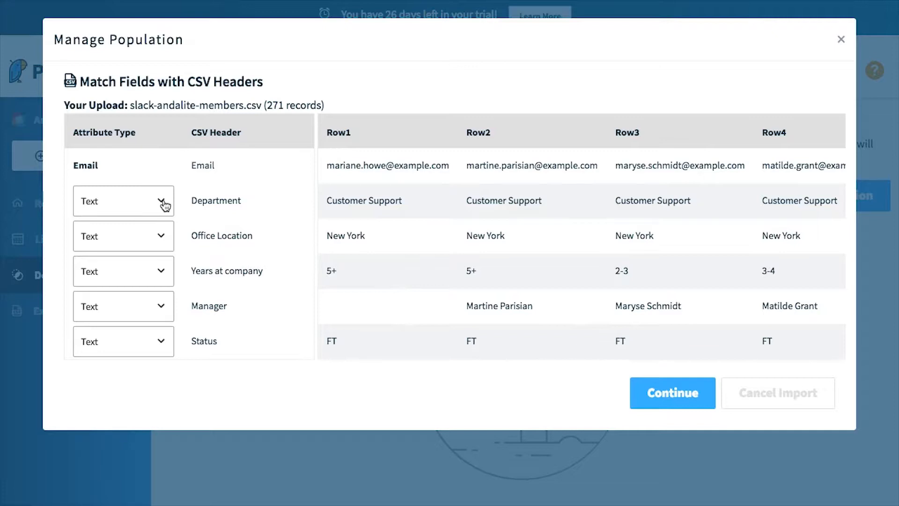
pyautogui.click(123, 200)
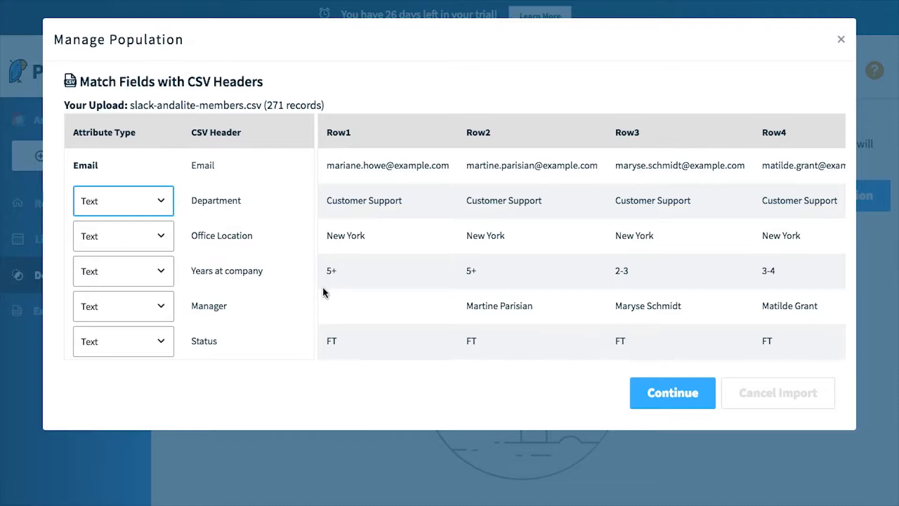
pyautogui.moveTo(551, 368)
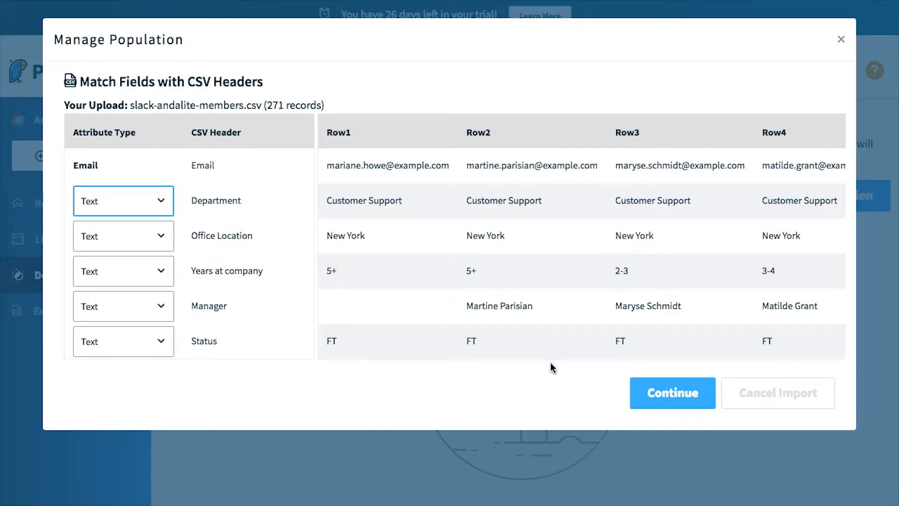
# - Continue the import to reach the Import Issues screen listing 2 unmatched emails
pyautogui.click(672, 393)
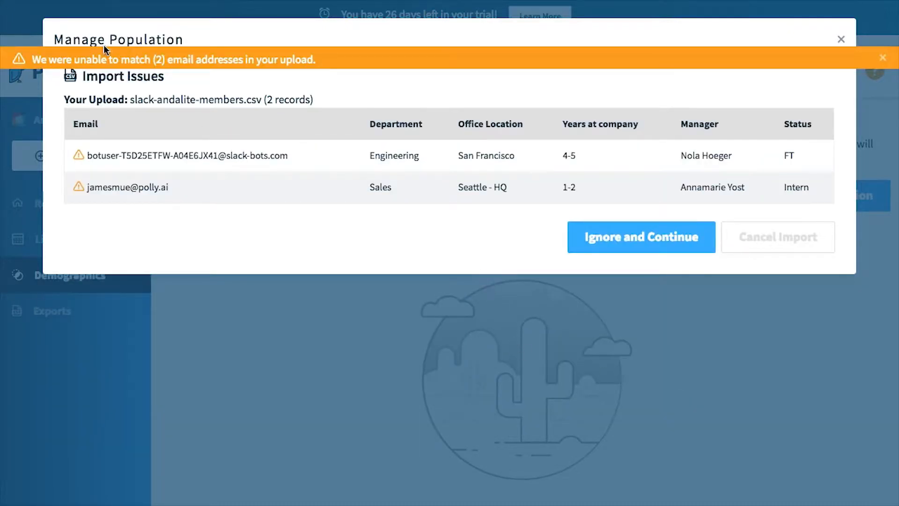
pyautogui.moveTo(244, 172)
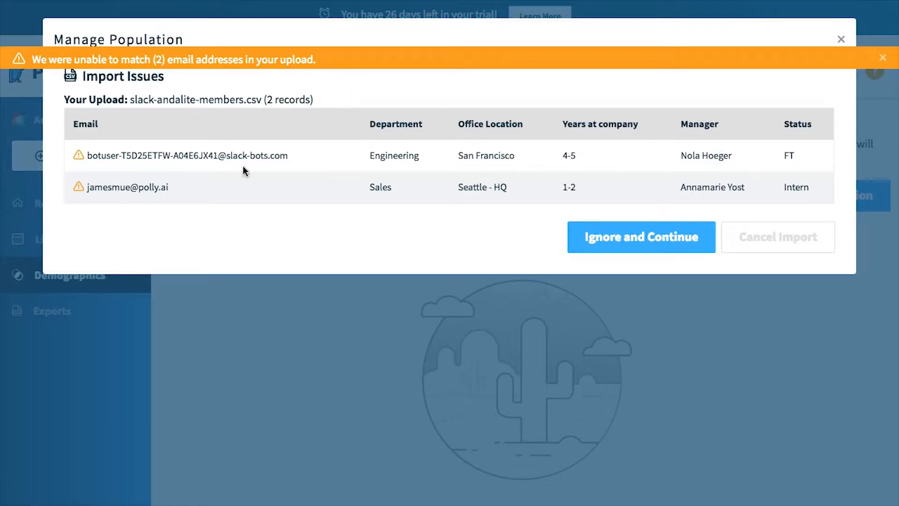
pyautogui.moveTo(347, 186)
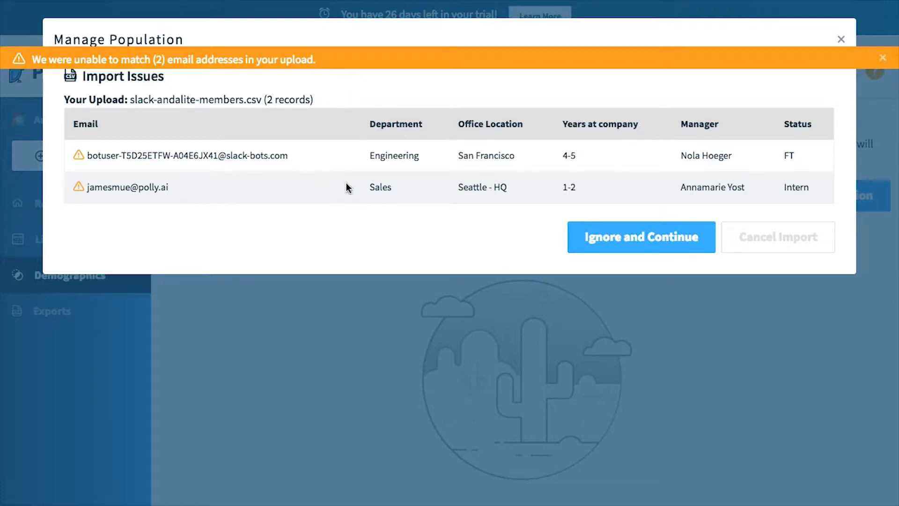
pyautogui.moveTo(333, 137)
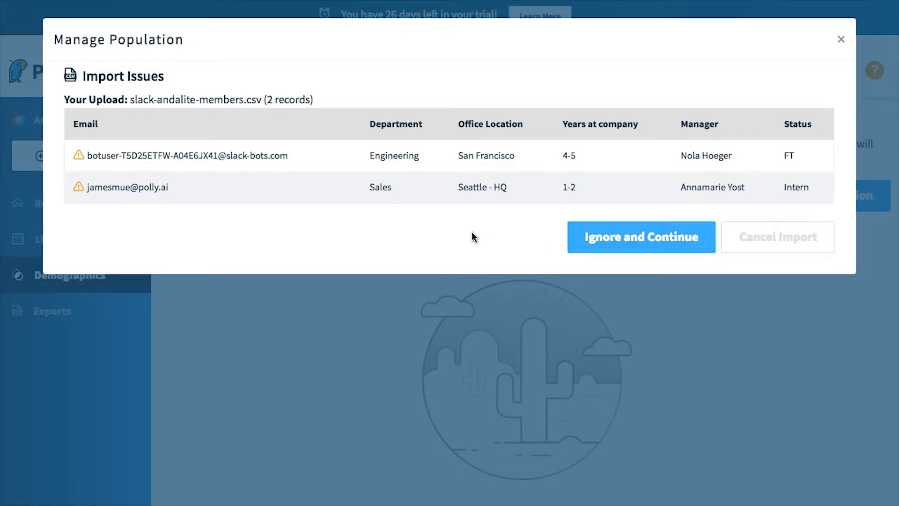
pyautogui.moveTo(655, 242)
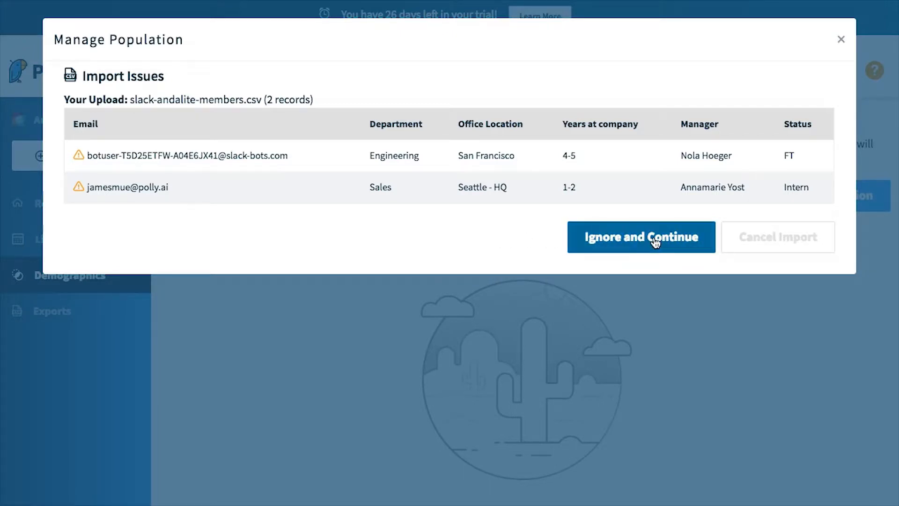
# - Ignore the 2 unmatched records and finish importing slack-andalite-members as the population
pyautogui.click(642, 237)
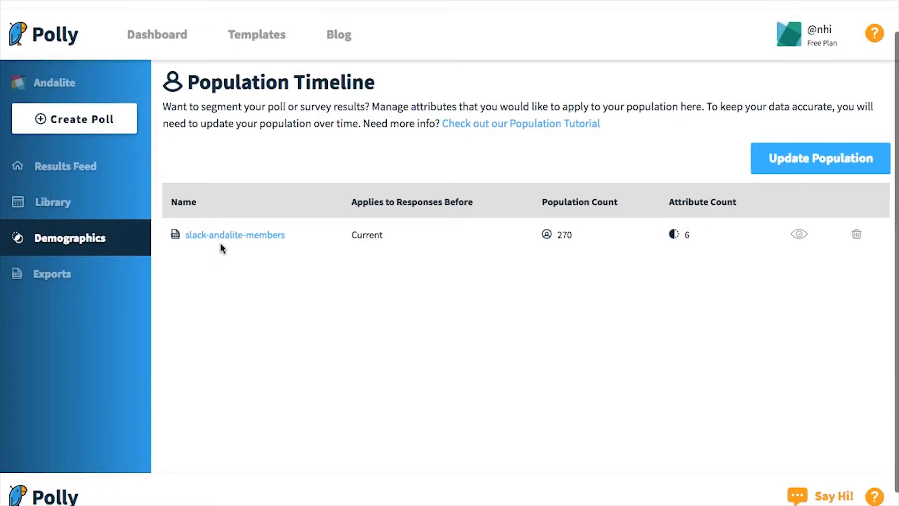
pyautogui.moveTo(467, 312)
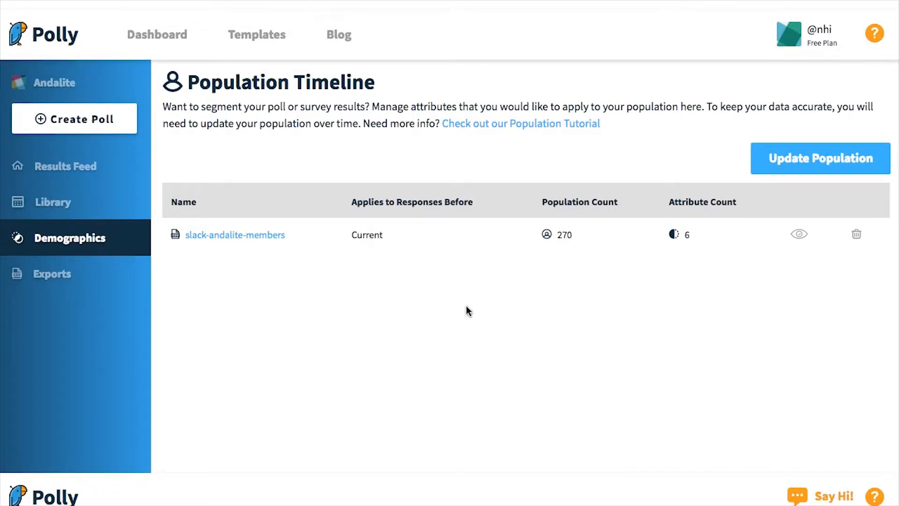
pyautogui.moveTo(412, 263)
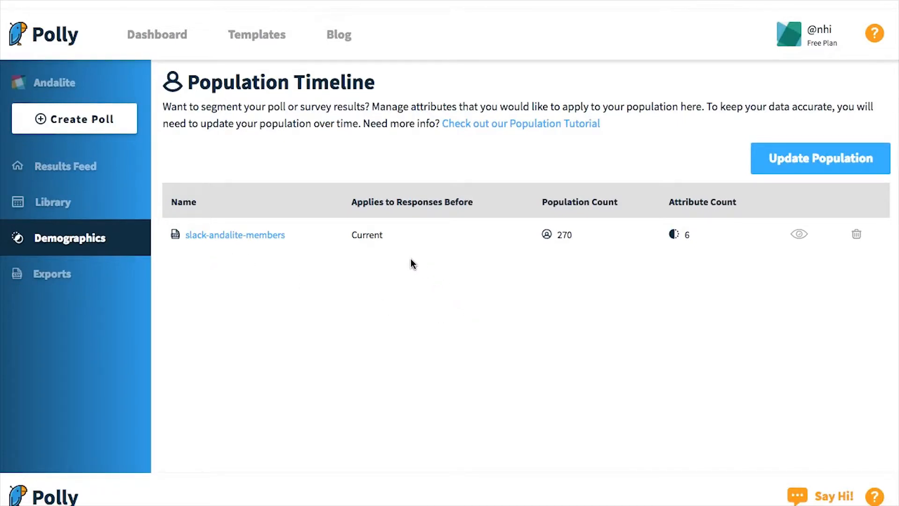
pyautogui.doubleClick(366, 236)
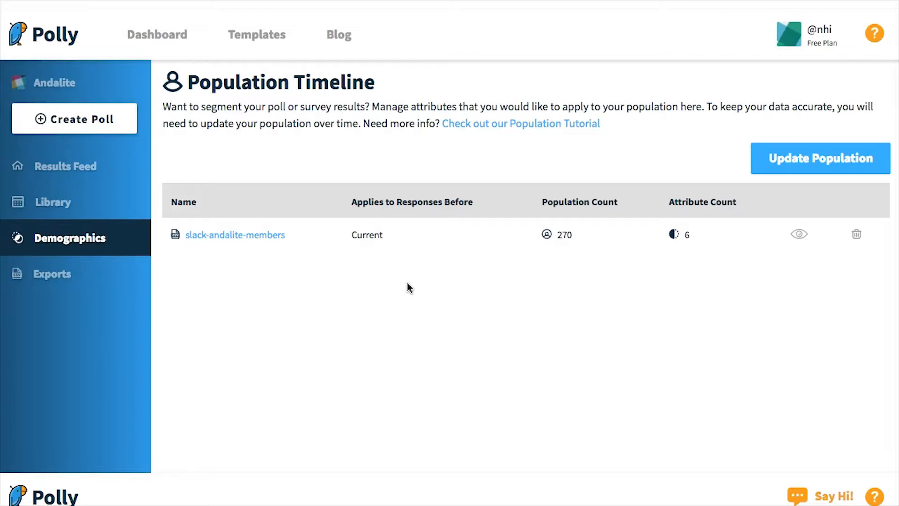
pyautogui.moveTo(420, 282)
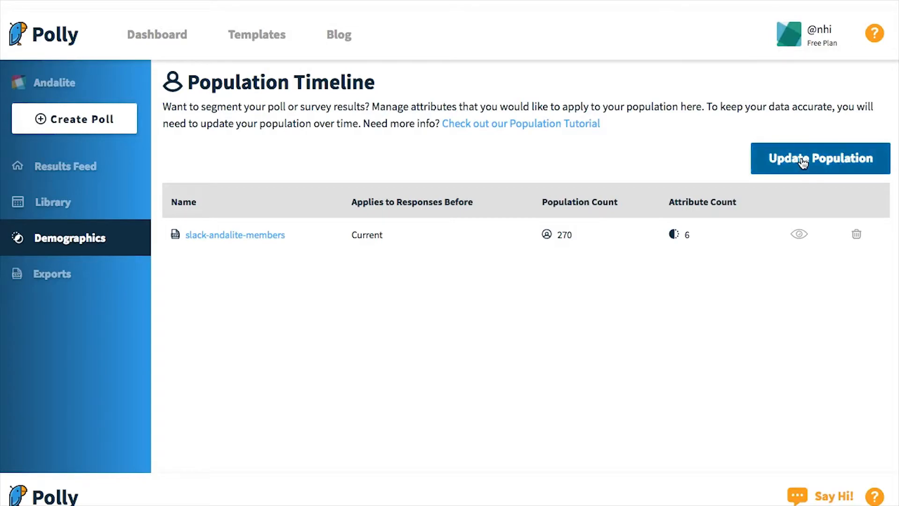
# - Upload slack-andalite-members copy.csv as the current population, ignoring its unmatched emails
pyautogui.click(820, 158)
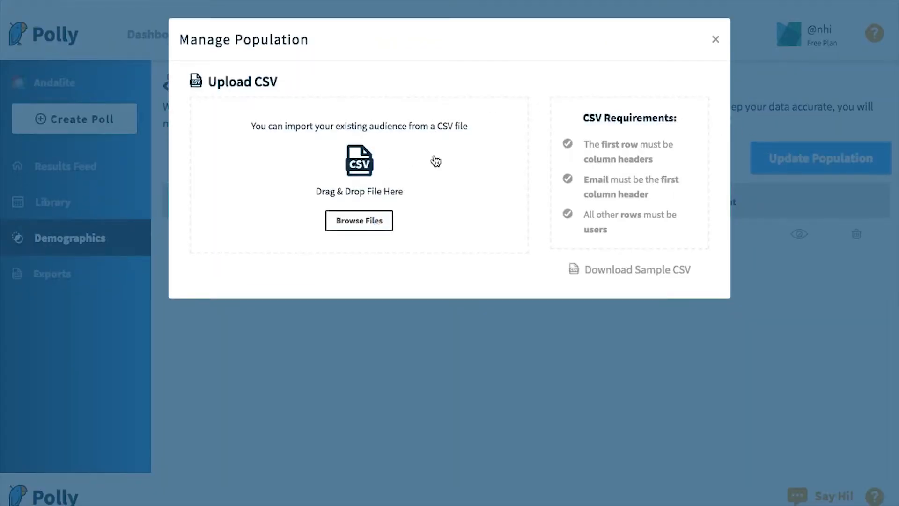
pyautogui.click(359, 220)
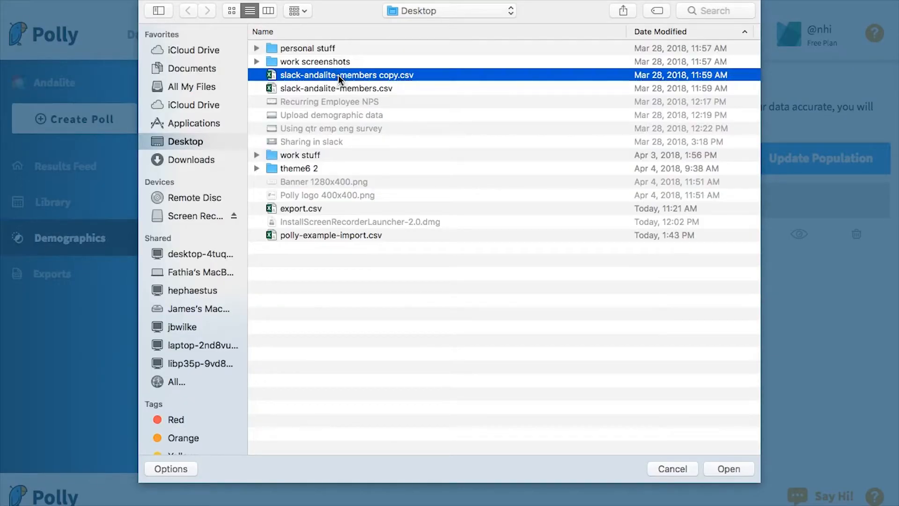
pyautogui.click(732, 468)
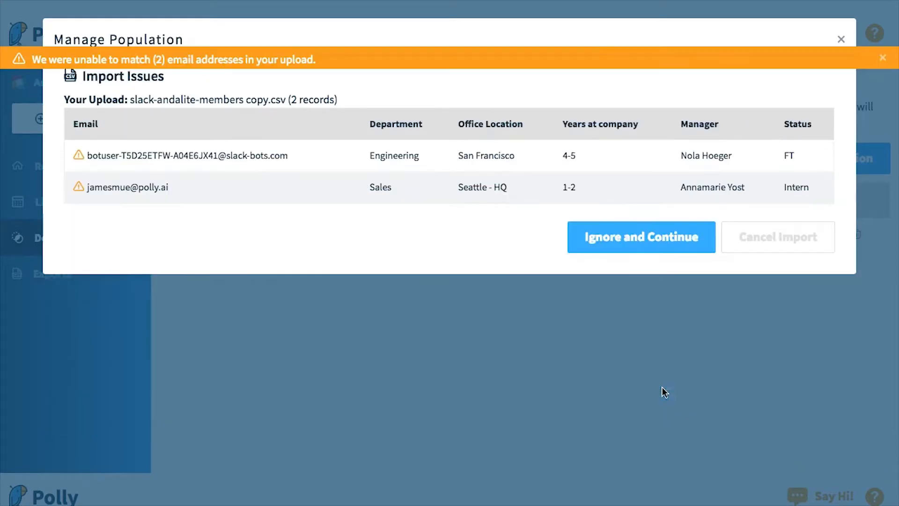
pyautogui.click(641, 237)
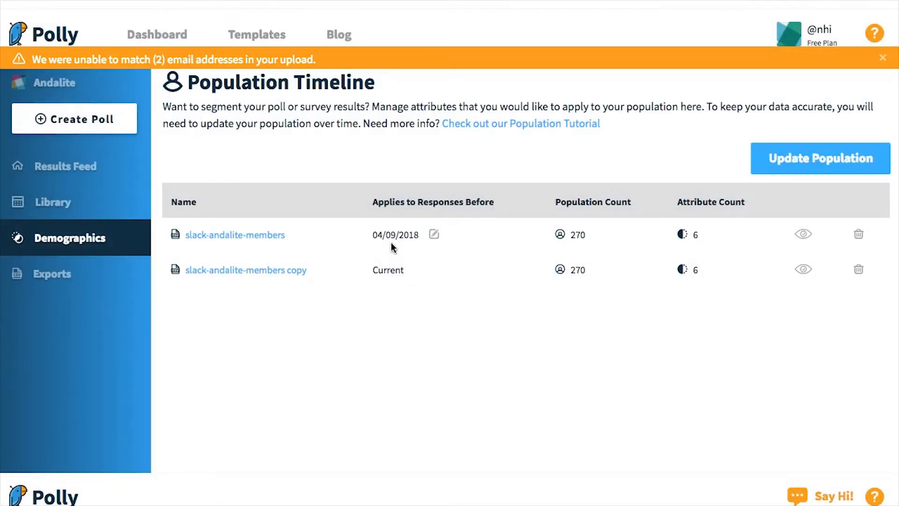
pyautogui.moveTo(373, 249)
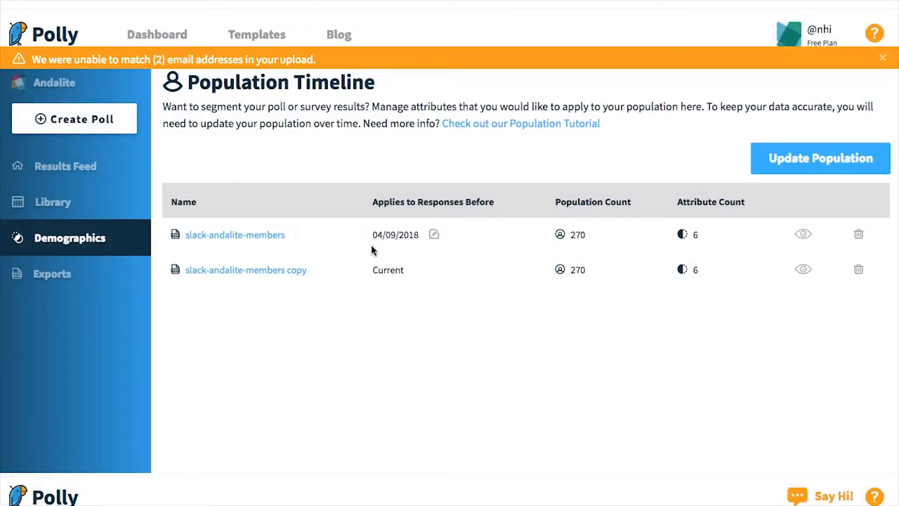
pyautogui.moveTo(367, 283)
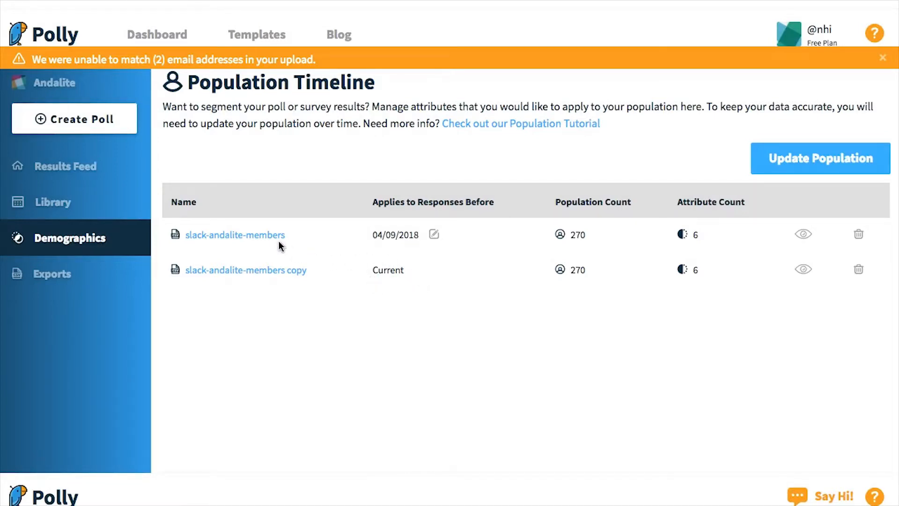
pyautogui.click(804, 234)
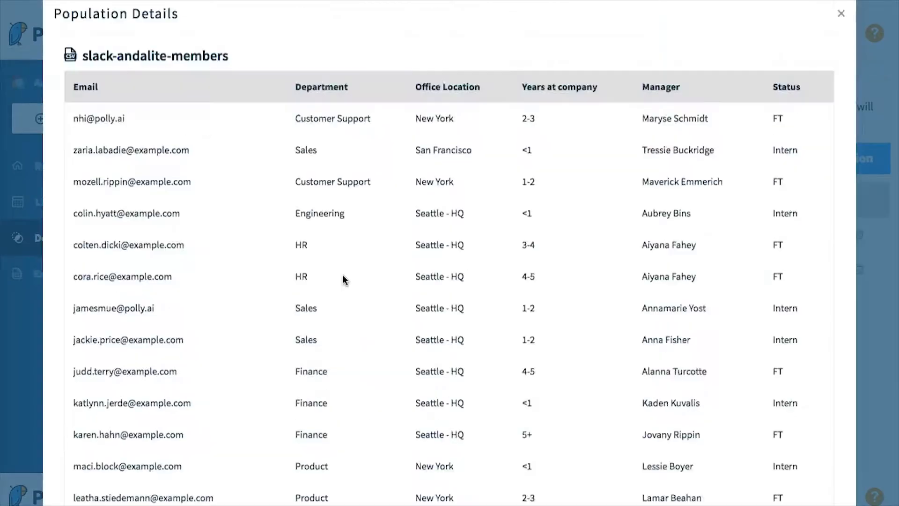
pyautogui.scroll(-3)
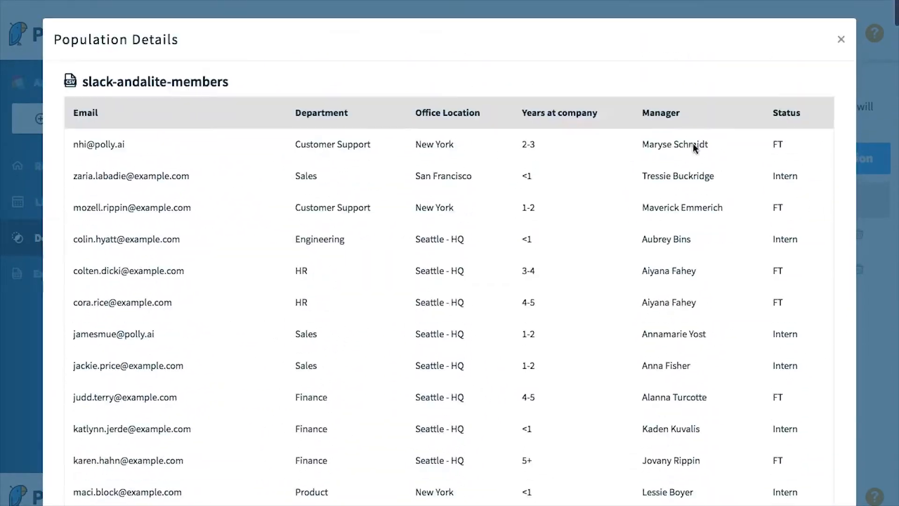
pyautogui.click(841, 40)
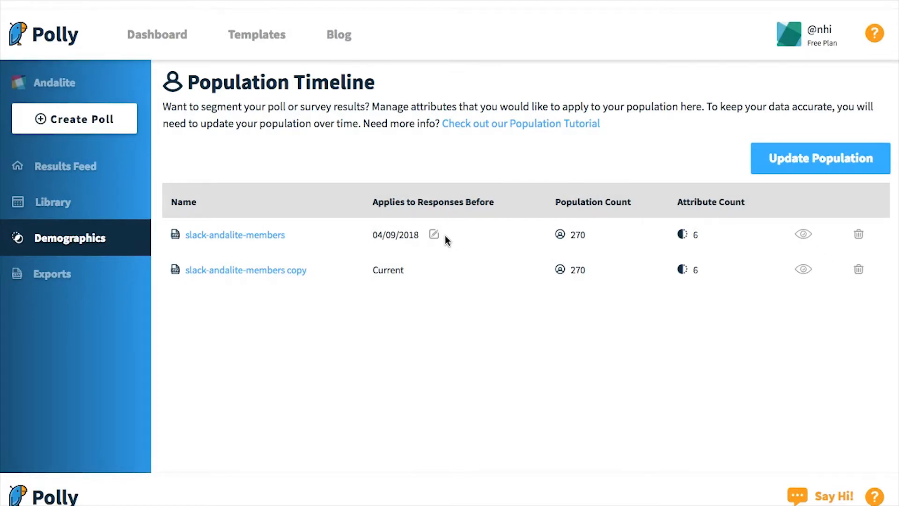
# - Change the original population's cutoff date from 04/09/2018 to 04/01/2018
pyautogui.click(434, 234)
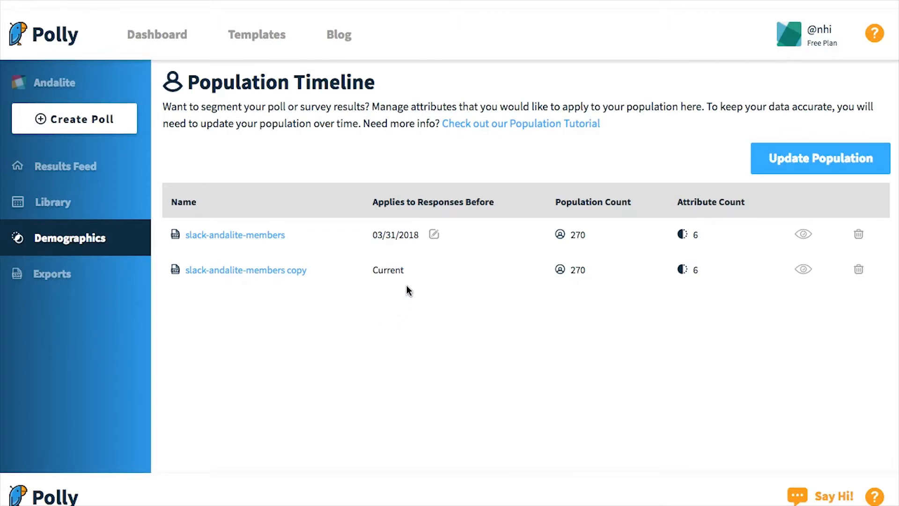
pyautogui.click(433, 235)
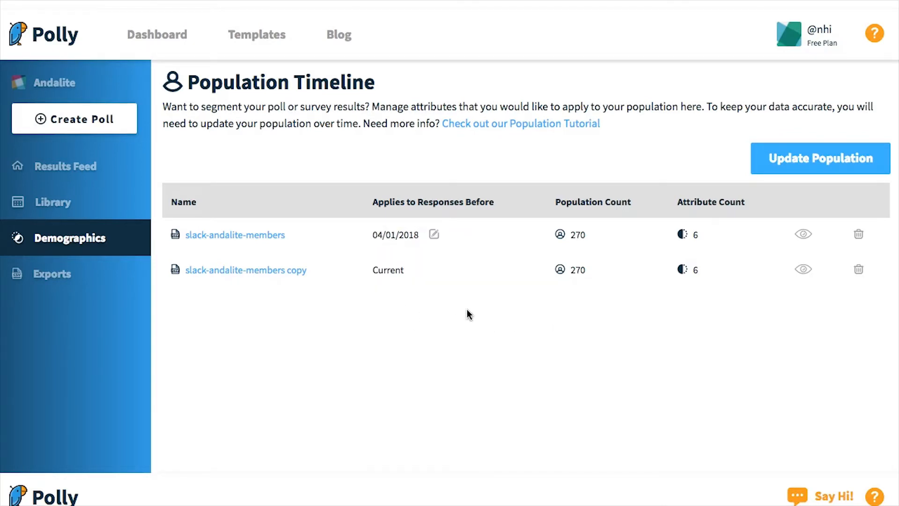
pyautogui.moveTo(356, 281)
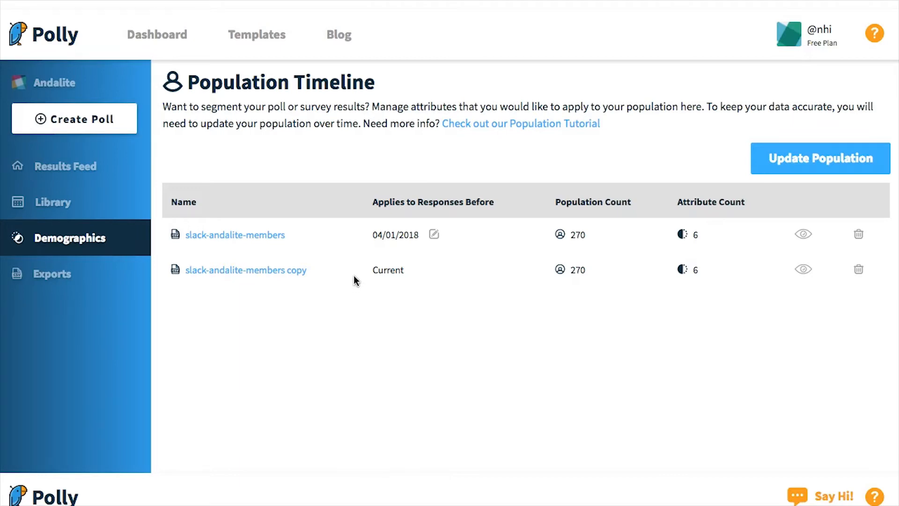
pyautogui.moveTo(285, 274)
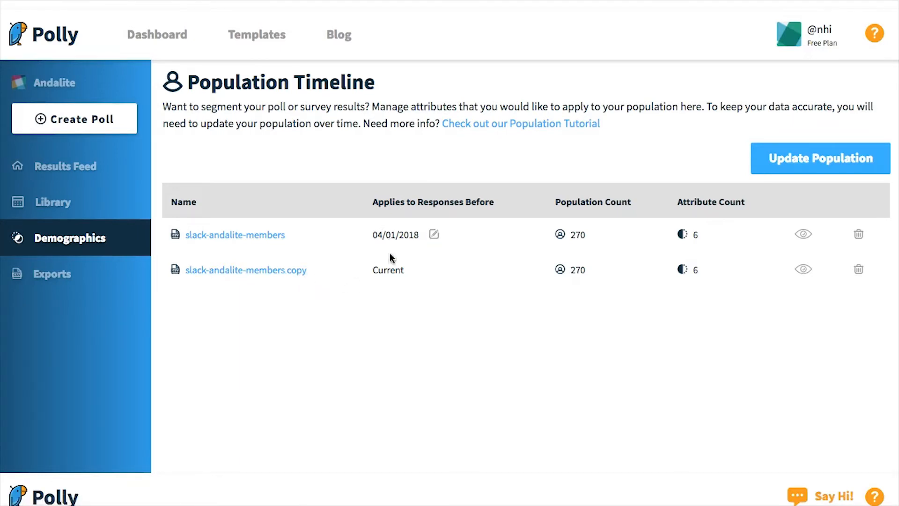
pyautogui.moveTo(415, 293)
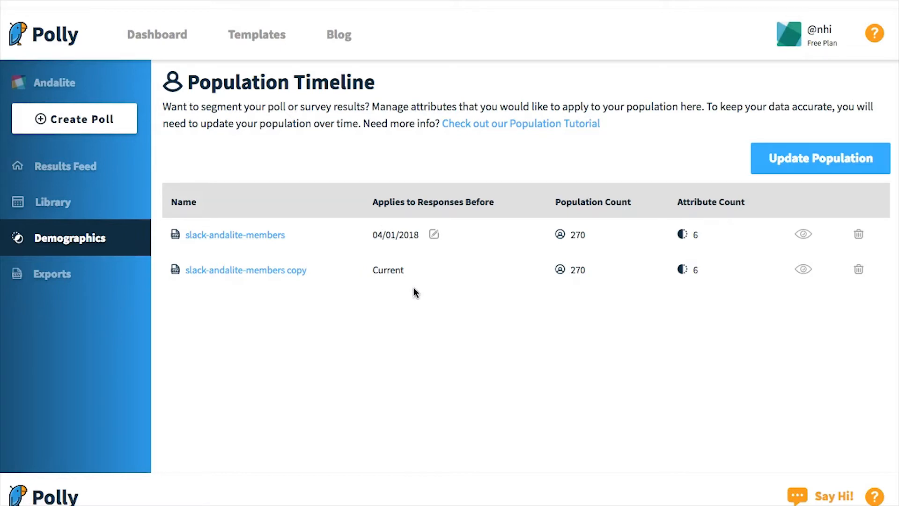
pyautogui.moveTo(726, 272)
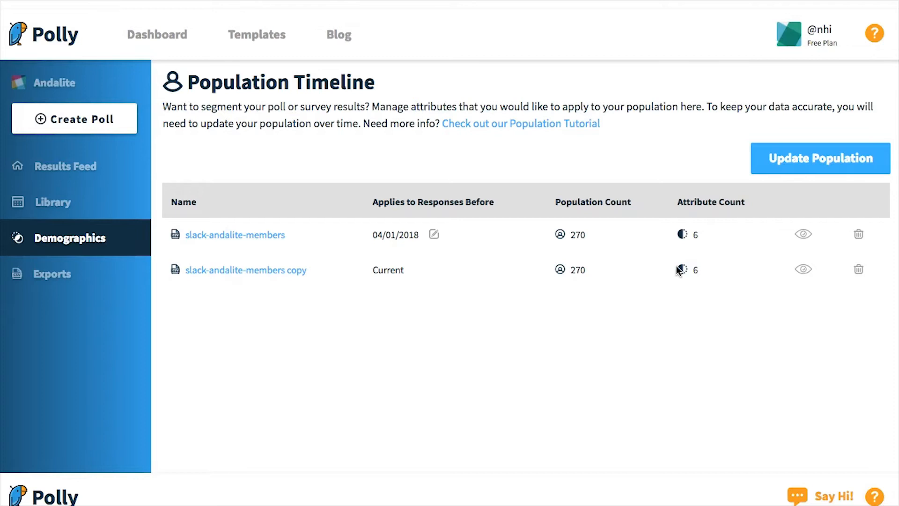
pyautogui.moveTo(566, 214)
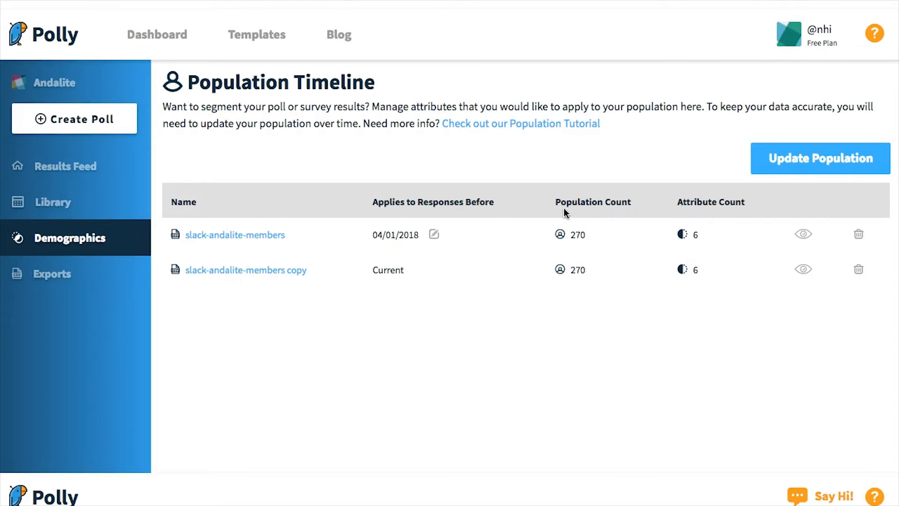
pyautogui.moveTo(597, 238)
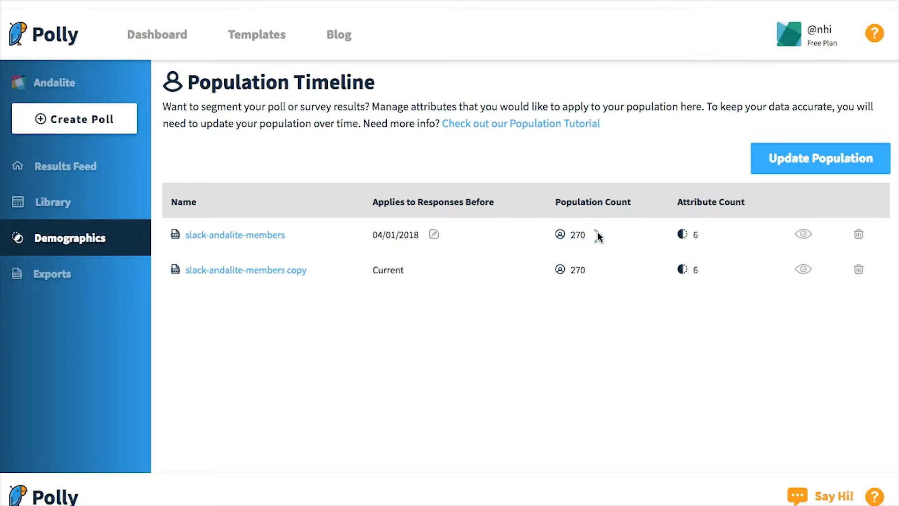
pyautogui.moveTo(762, 209)
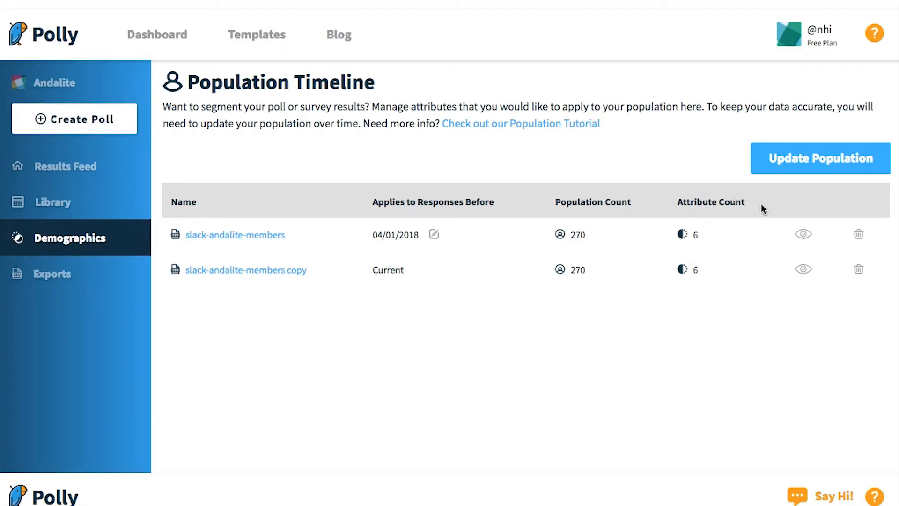
pyautogui.moveTo(767, 213)
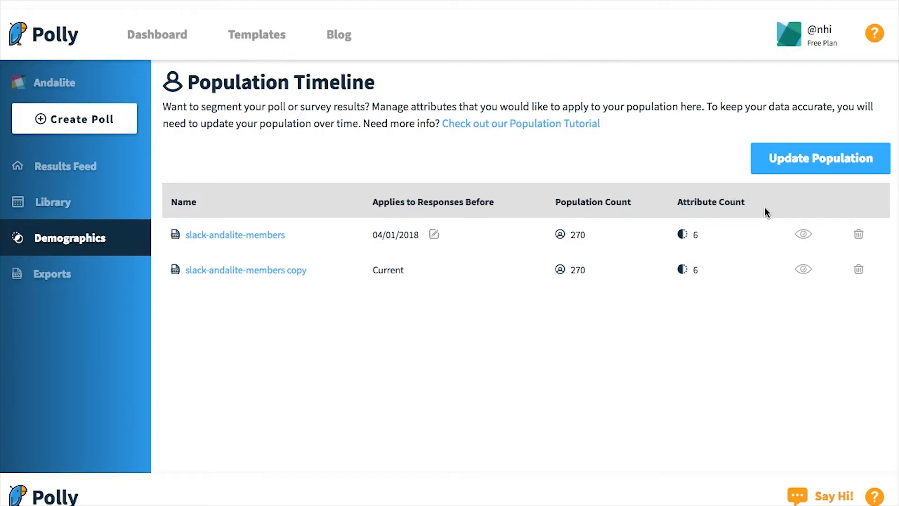
pyautogui.moveTo(776, 221)
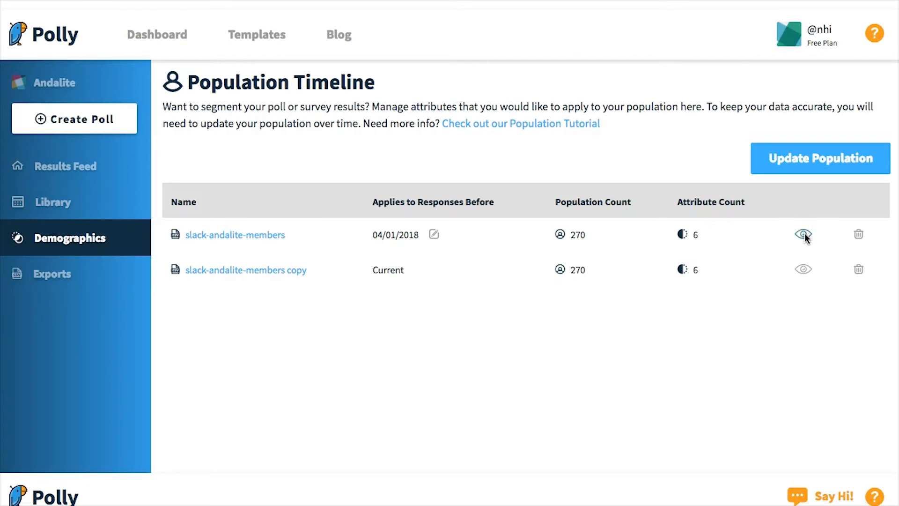
pyautogui.click(804, 234)
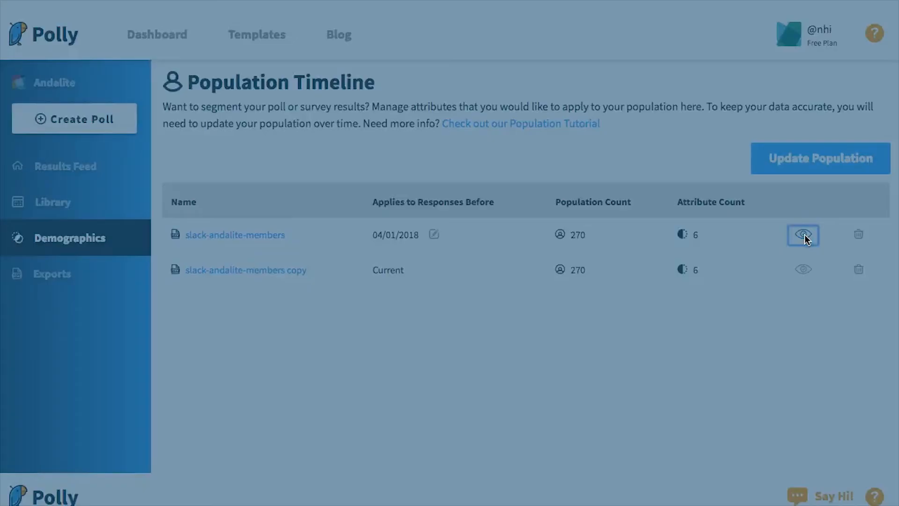
pyautogui.click(804, 234)
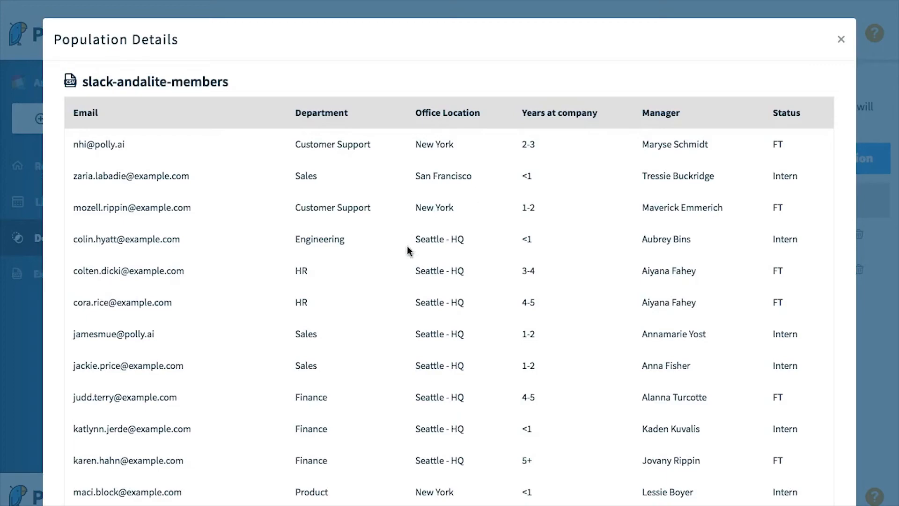
pyautogui.moveTo(727, 312)
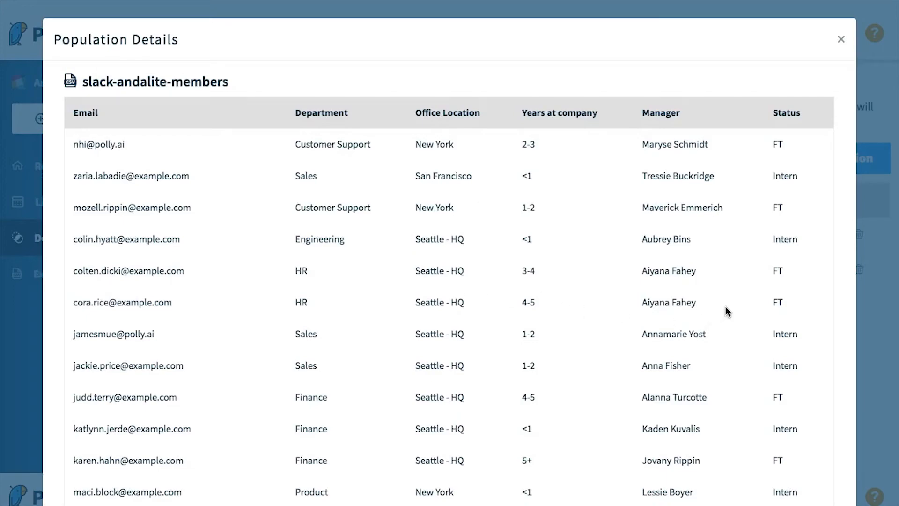
pyautogui.scroll(-3)
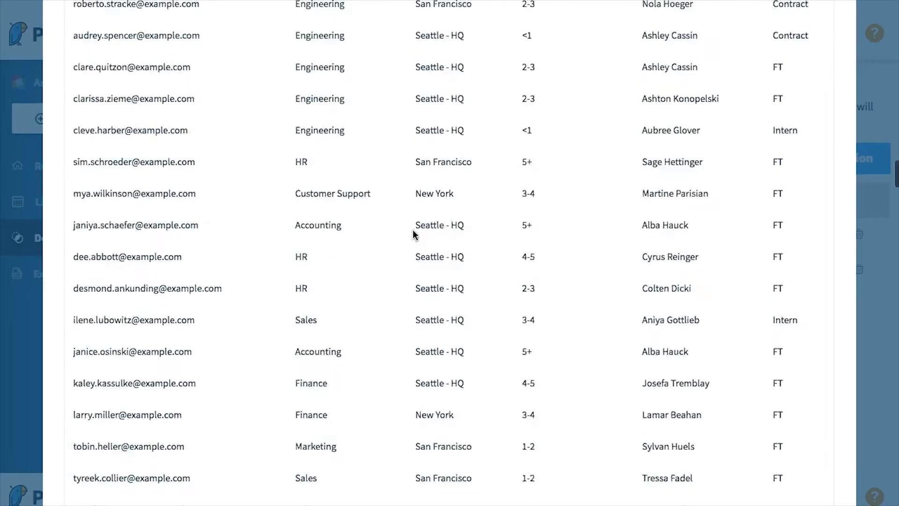
pyautogui.scroll(-3)
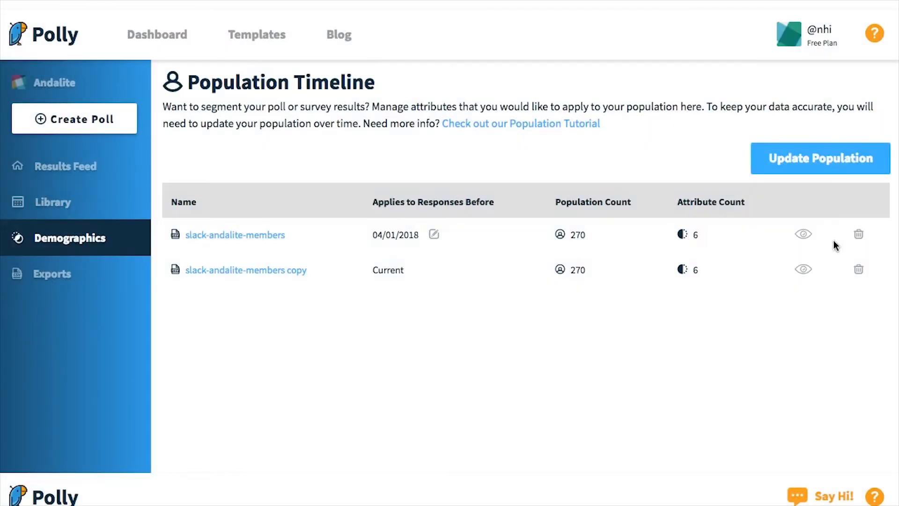
pyautogui.moveTo(858, 235)
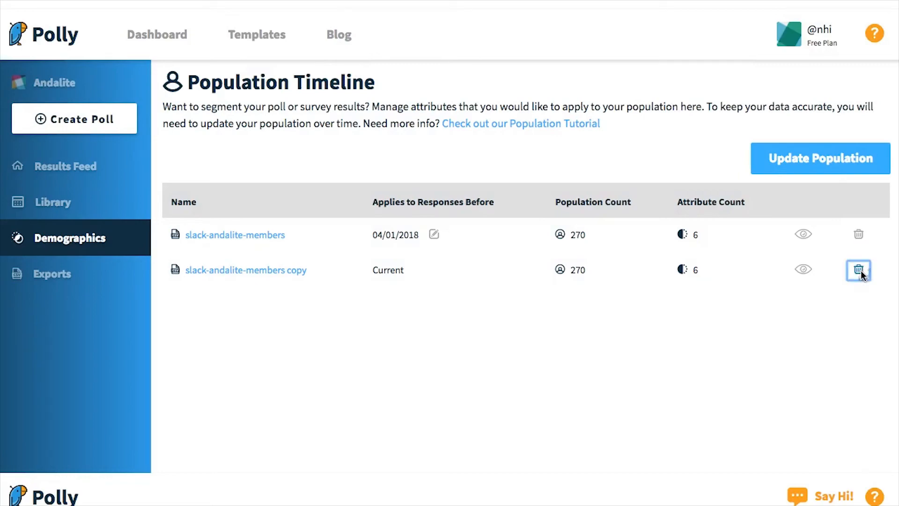
# - Delete the slack-andalite-members copy population, leaving the original as Current
pyautogui.click(858, 270)
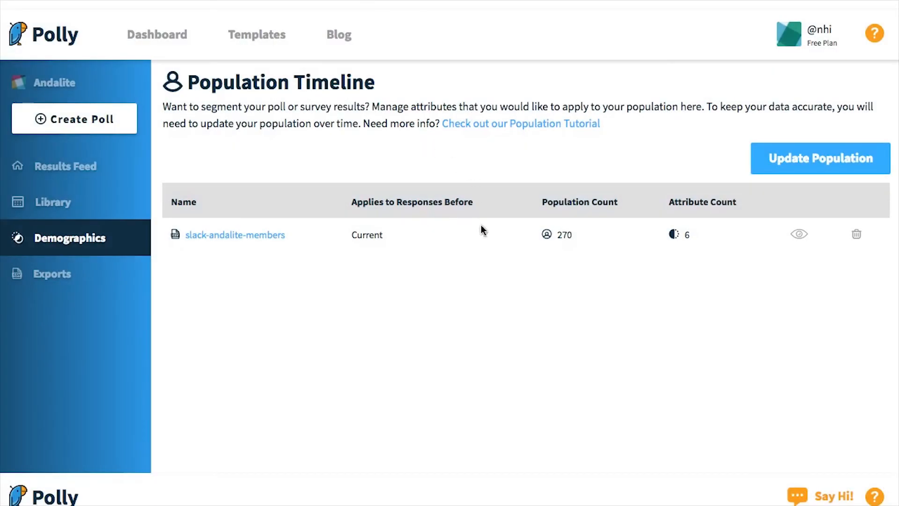